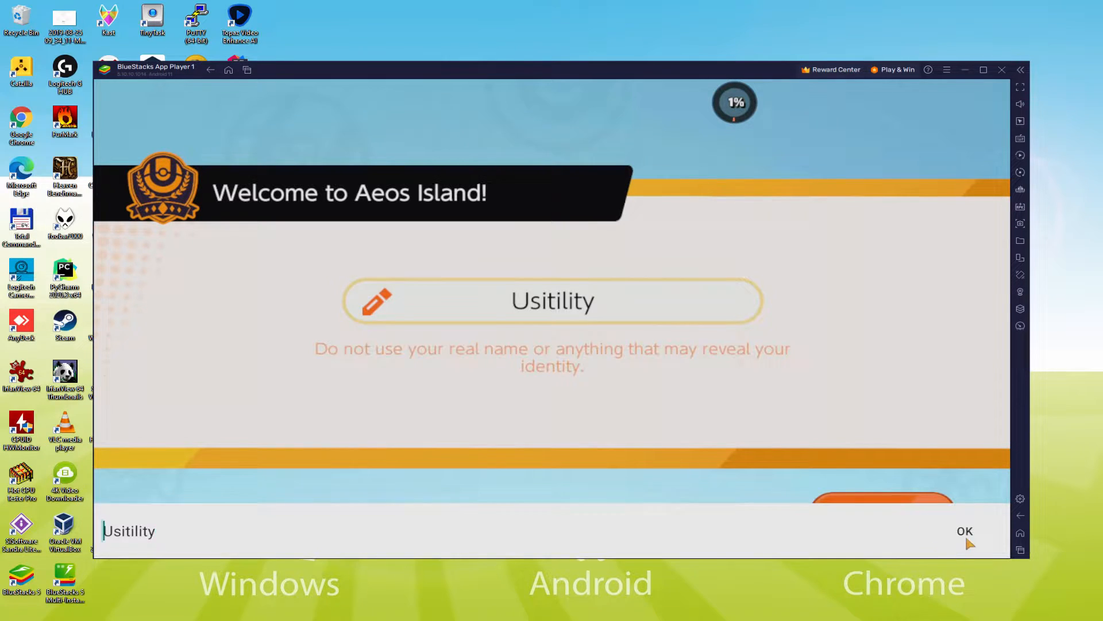
# - Confirm the trainer name and preview the blond, brown-haired and tanned male appearances
pyautogui.click(964, 531)
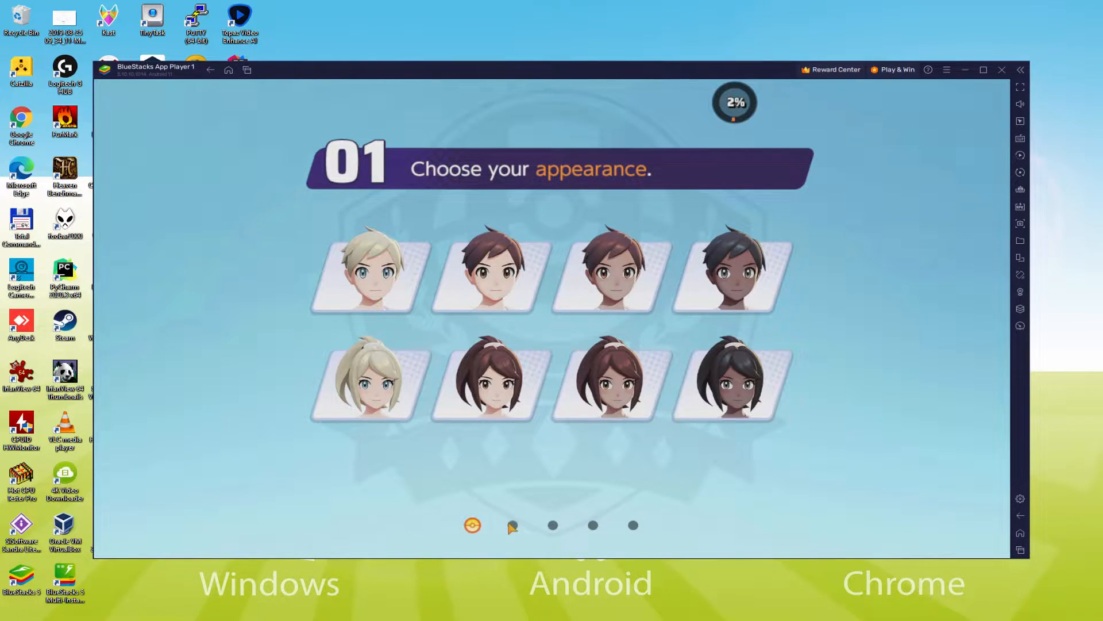
pyautogui.click(365, 275)
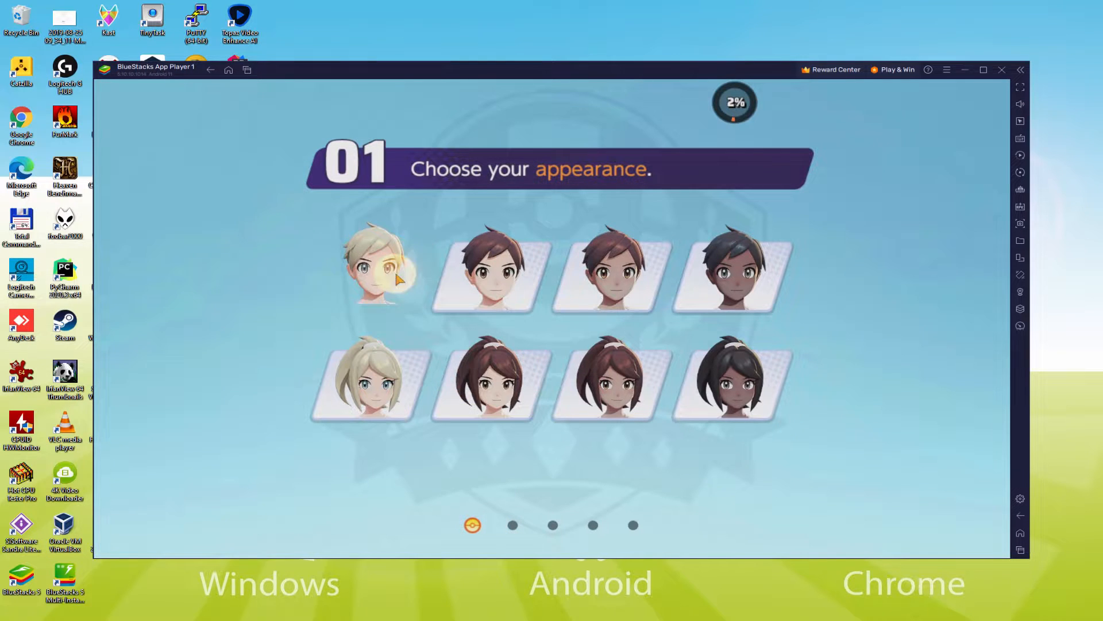
pyautogui.click(377, 271)
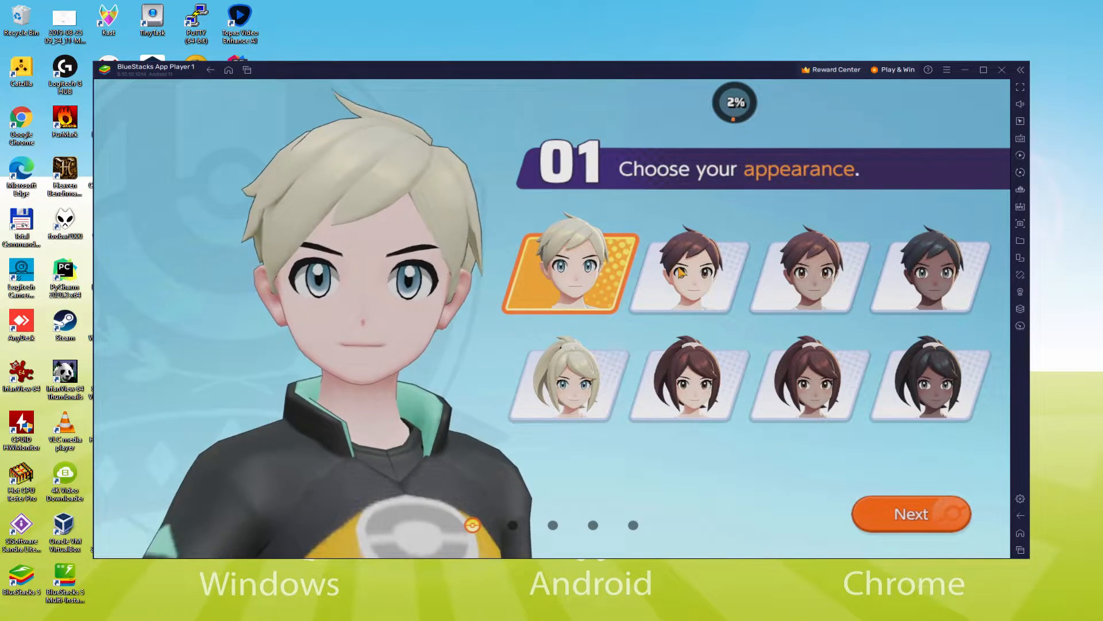
pyautogui.click(808, 272)
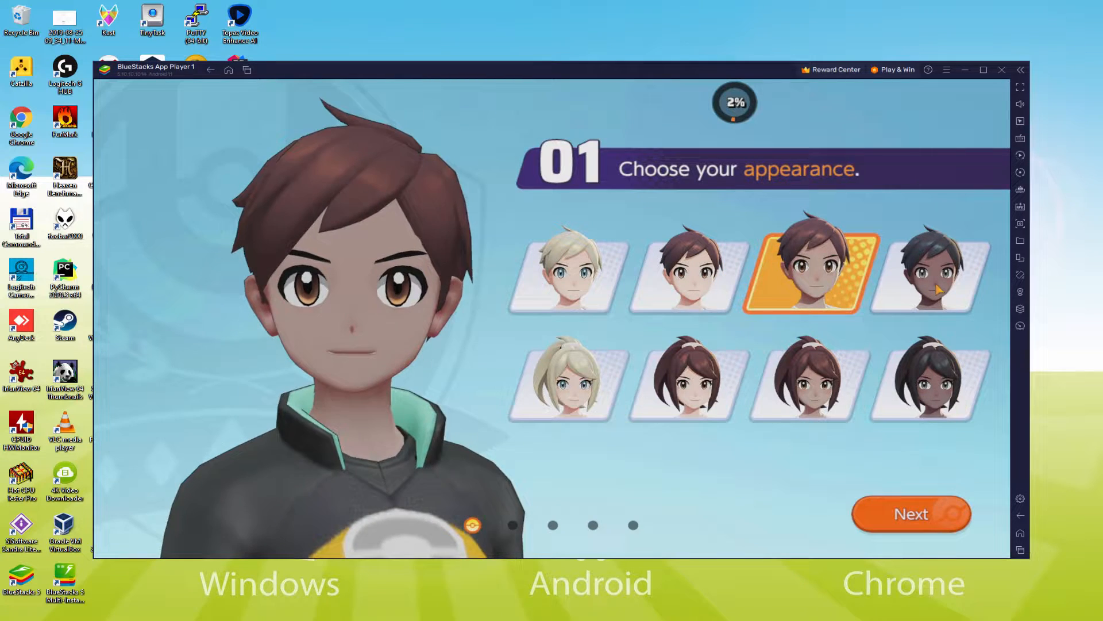
# - Preview the ponytail appearances, settle on the blond ponytail and move on to faces
pyautogui.click(562, 382)
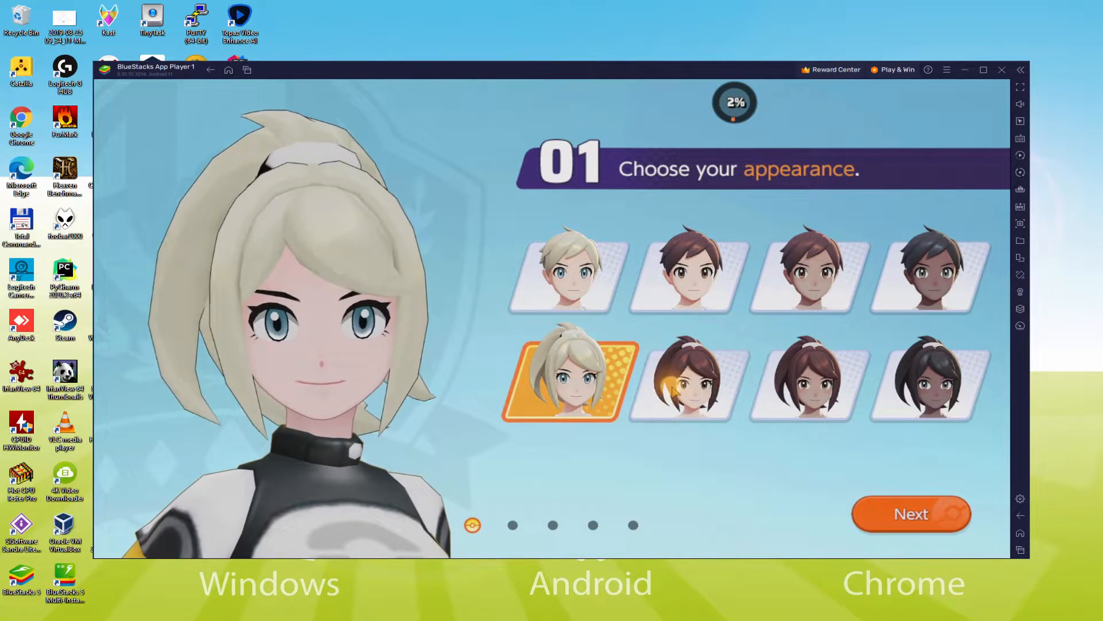
pyautogui.click(933, 382)
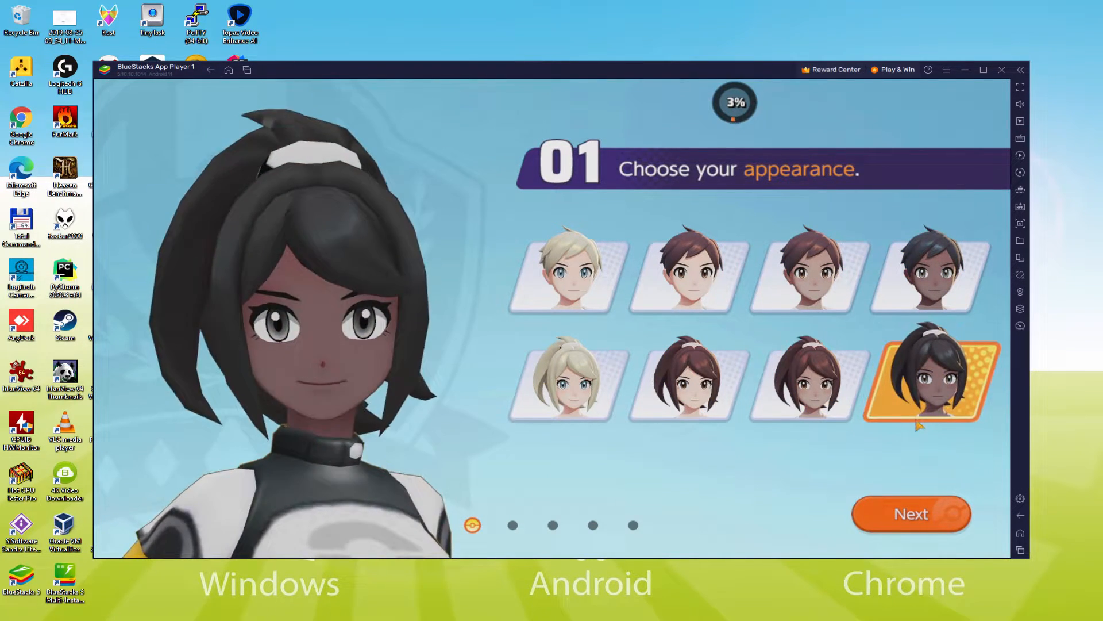
pyautogui.click(562, 381)
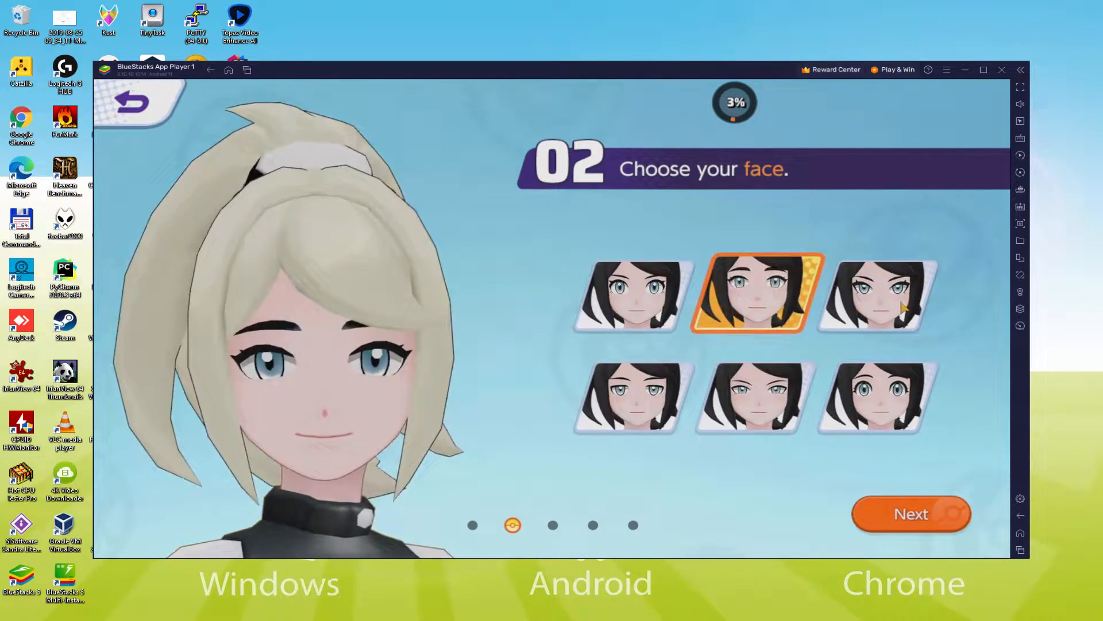
pyautogui.click(1003, 70)
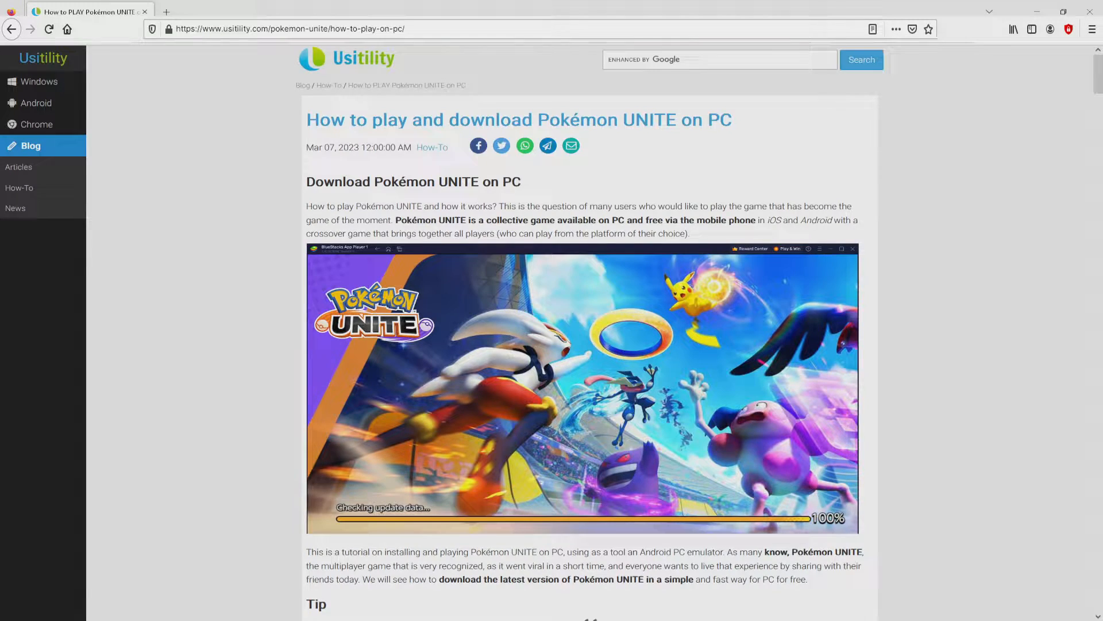
# - Scroll the Usitility article down to its Download Game on PC section
pyautogui.scroll(-3)
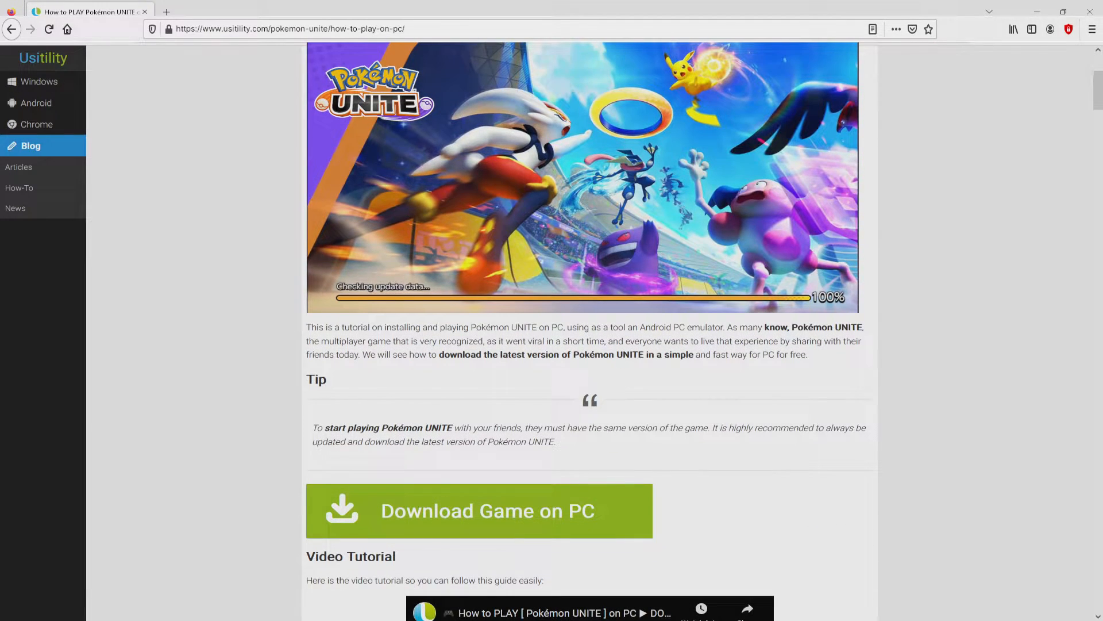
pyautogui.moveTo(458, 514)
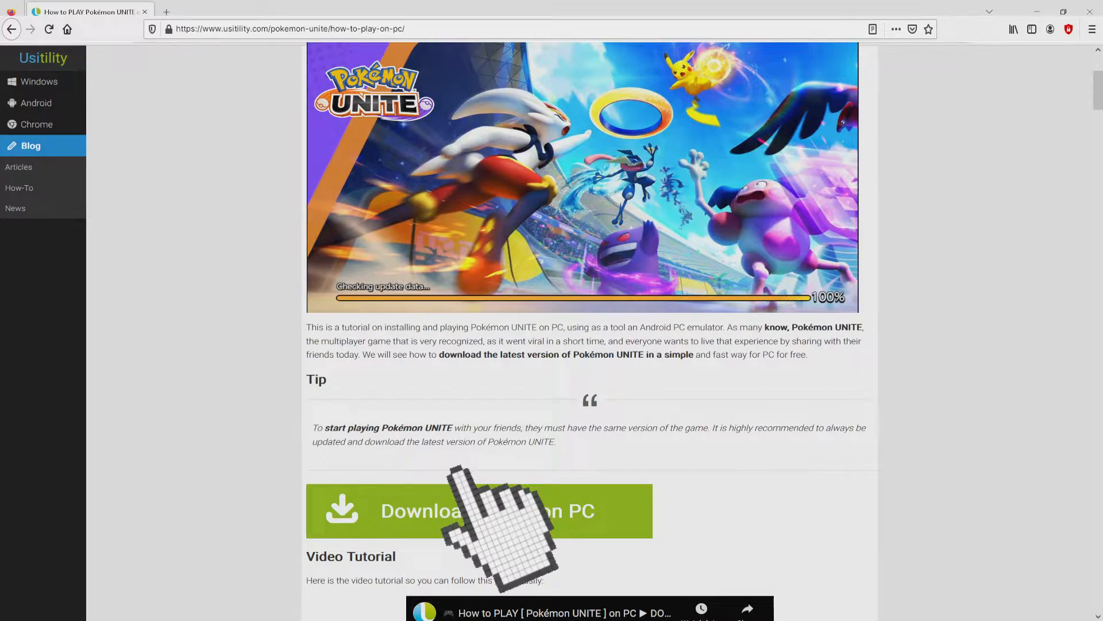
# - Open the BlueStacks Pokémon UNITE on PC page and view the Multi Instance Sync feature
pyautogui.click(478, 510)
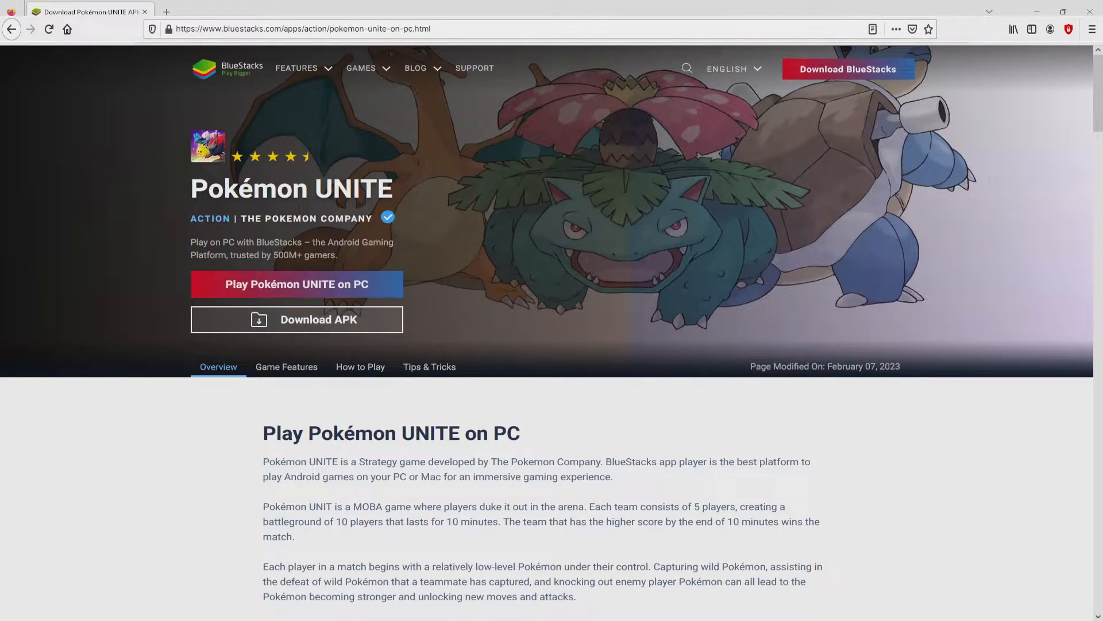
pyautogui.scroll(-3)
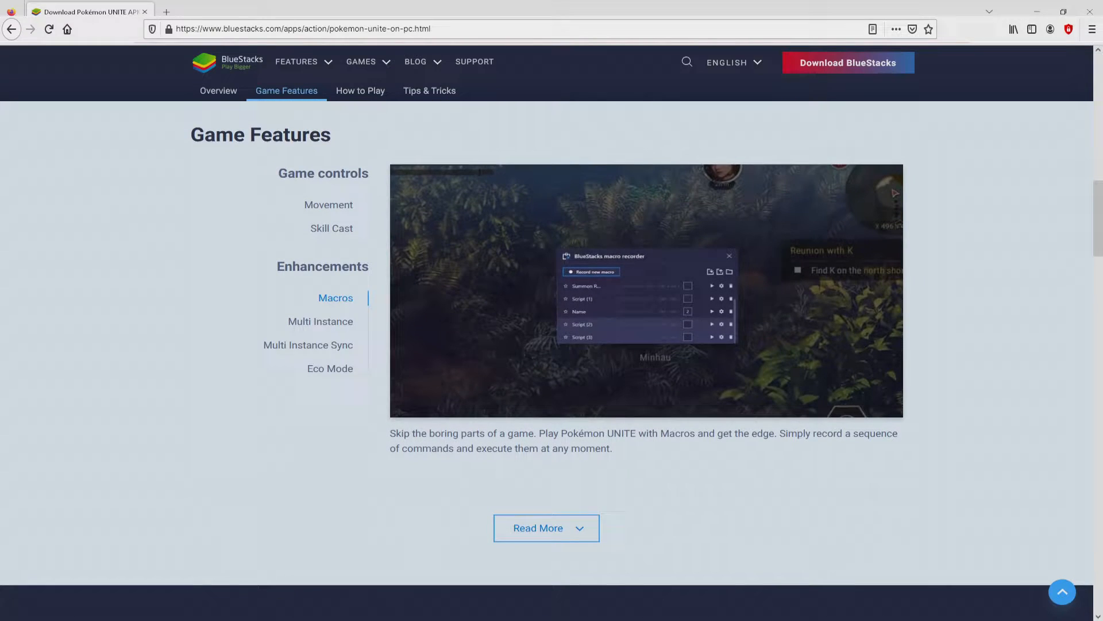
pyautogui.click(321, 321)
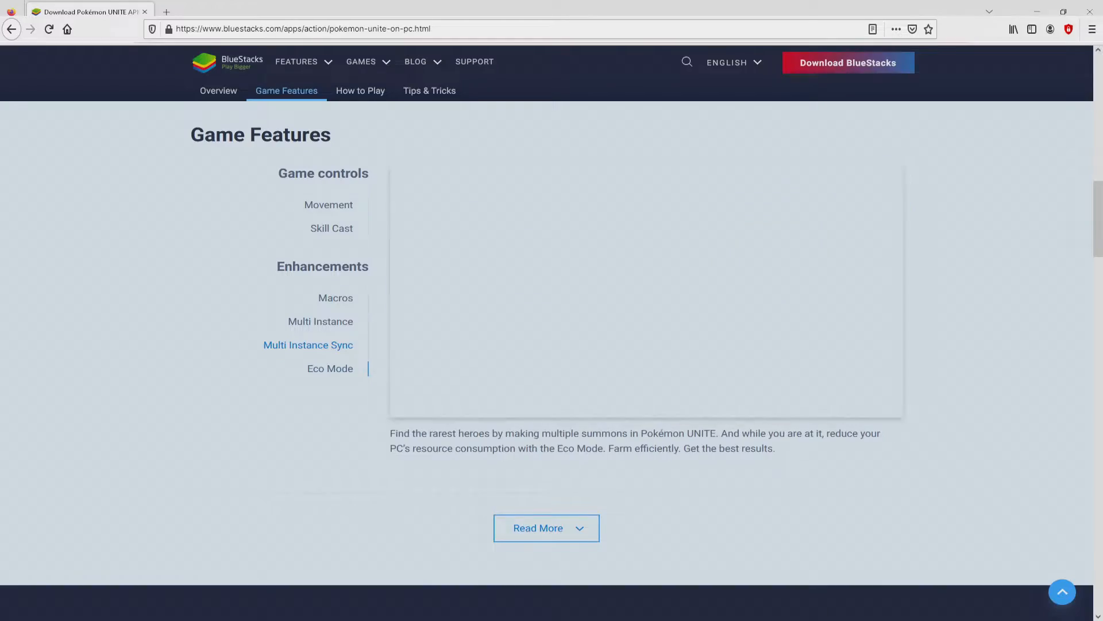
pyautogui.scroll(3)
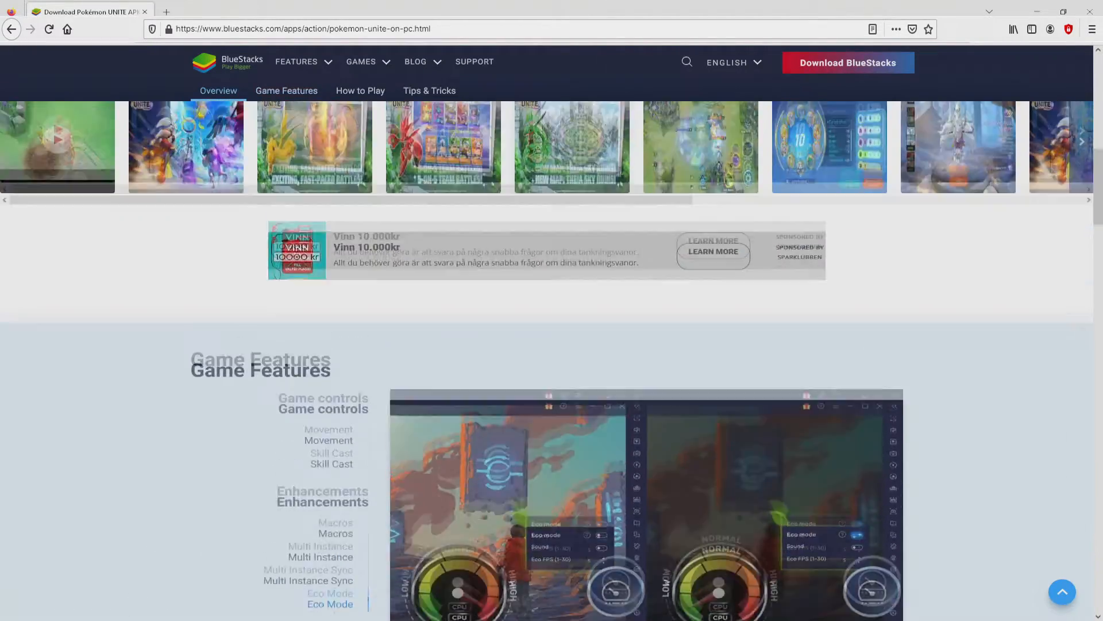
pyautogui.scroll(3)
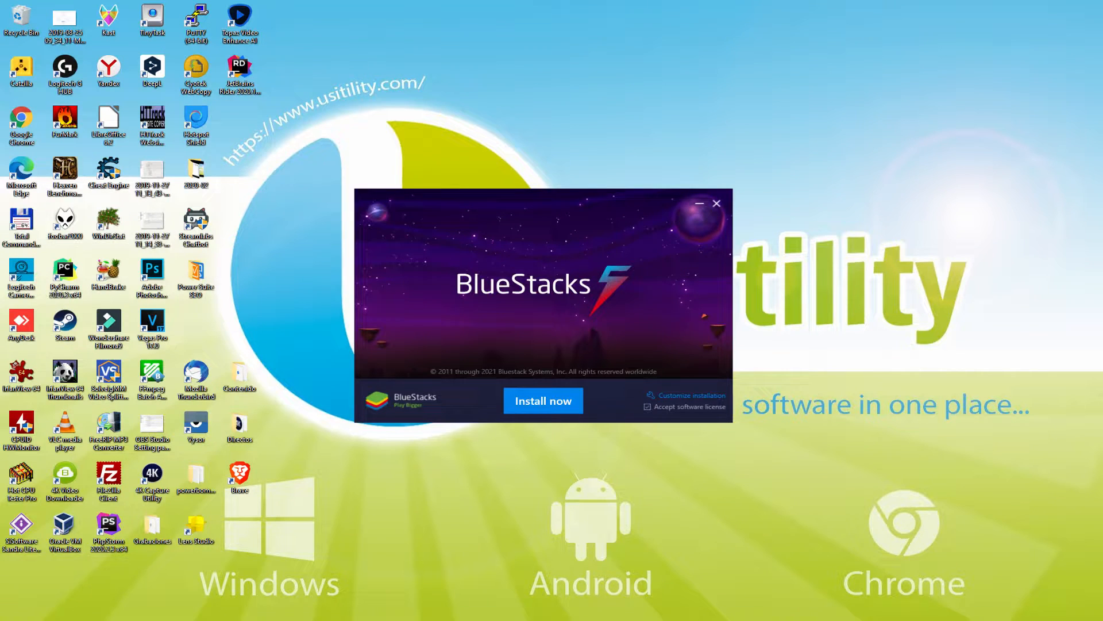
pyautogui.click(542, 400)
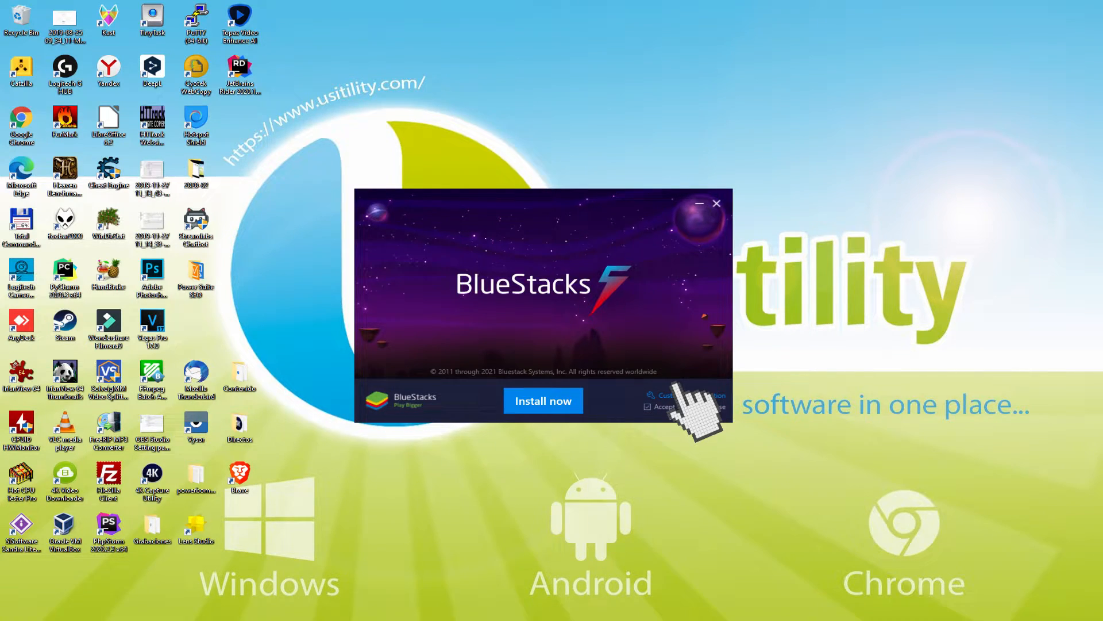
pyautogui.click(679, 395)
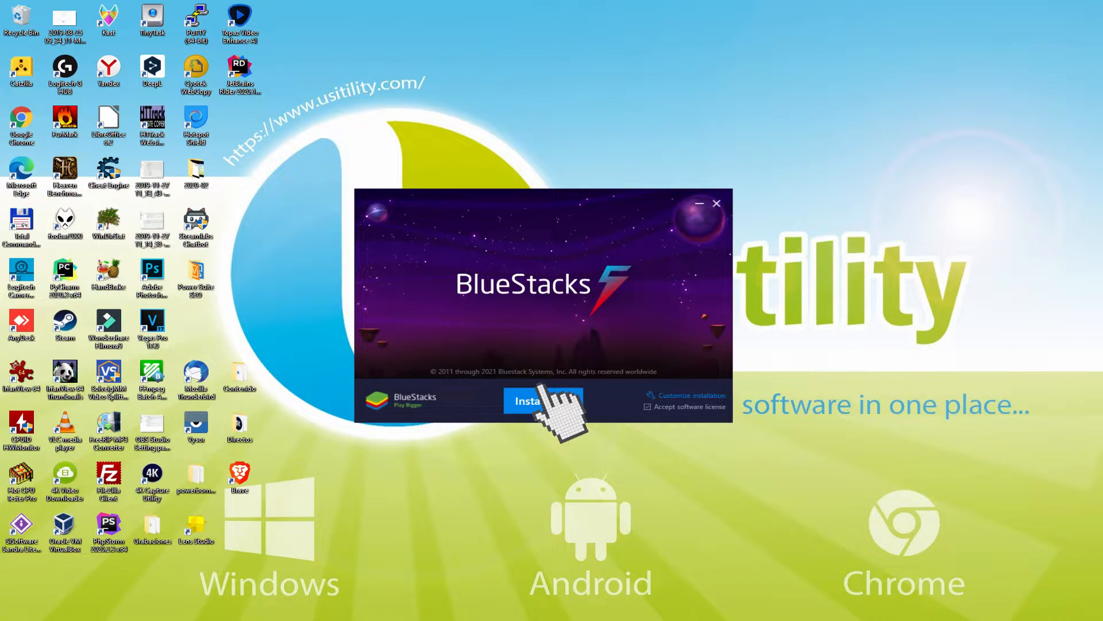
pyautogui.click(543, 400)
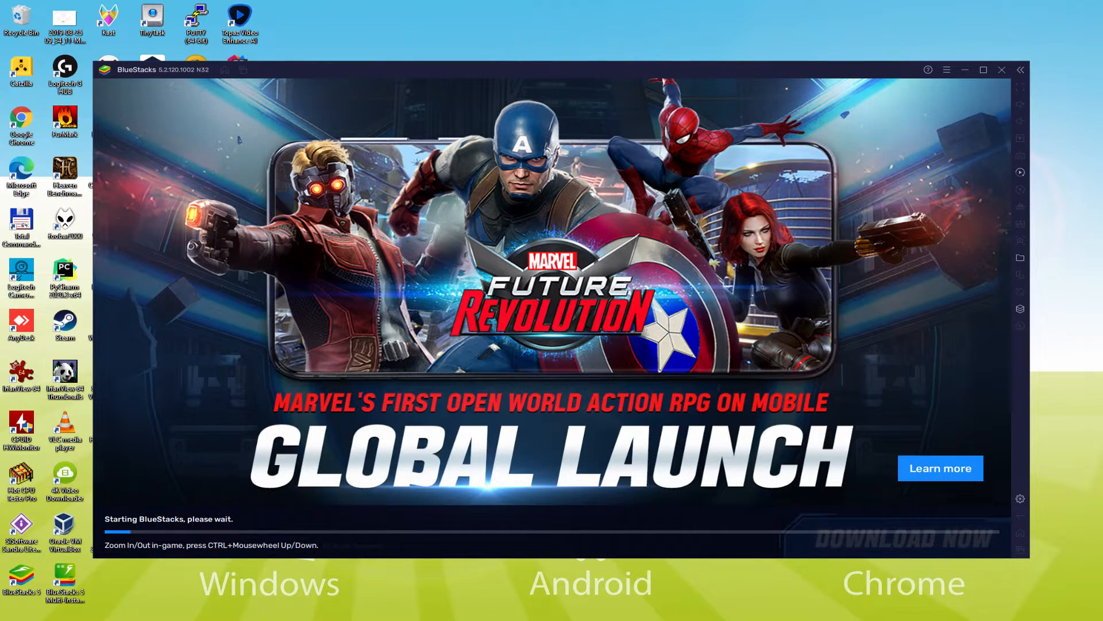
# - Wait for BlueStacks 5 to start until the Android home screen appears
pyautogui.click(984, 70)
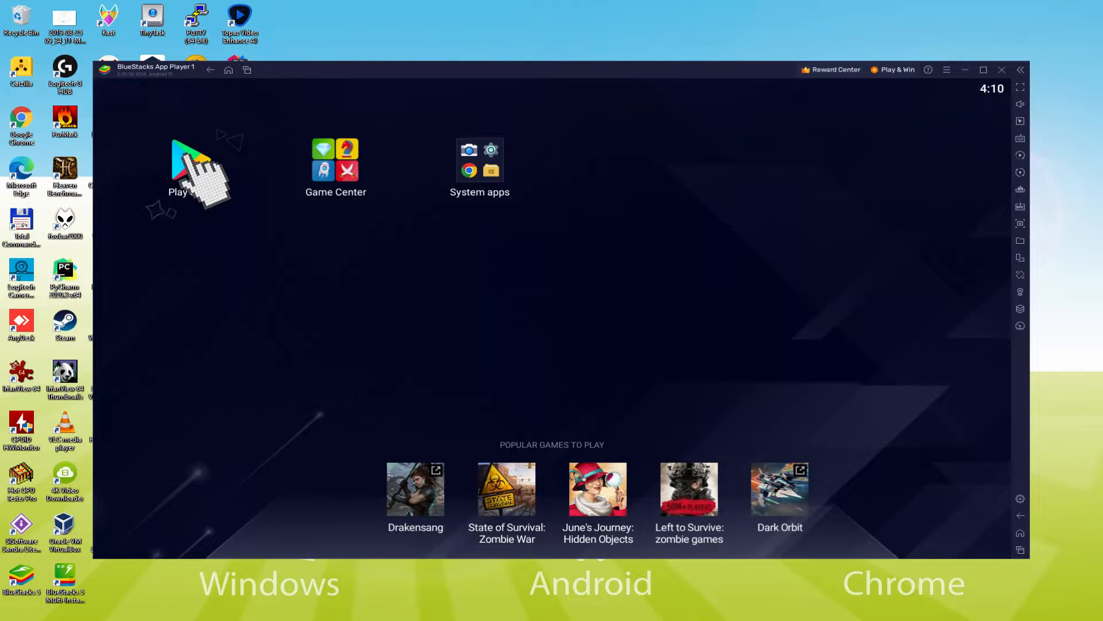
# - Open Google Play and begin signing in with the Google account email
pyautogui.click(180, 161)
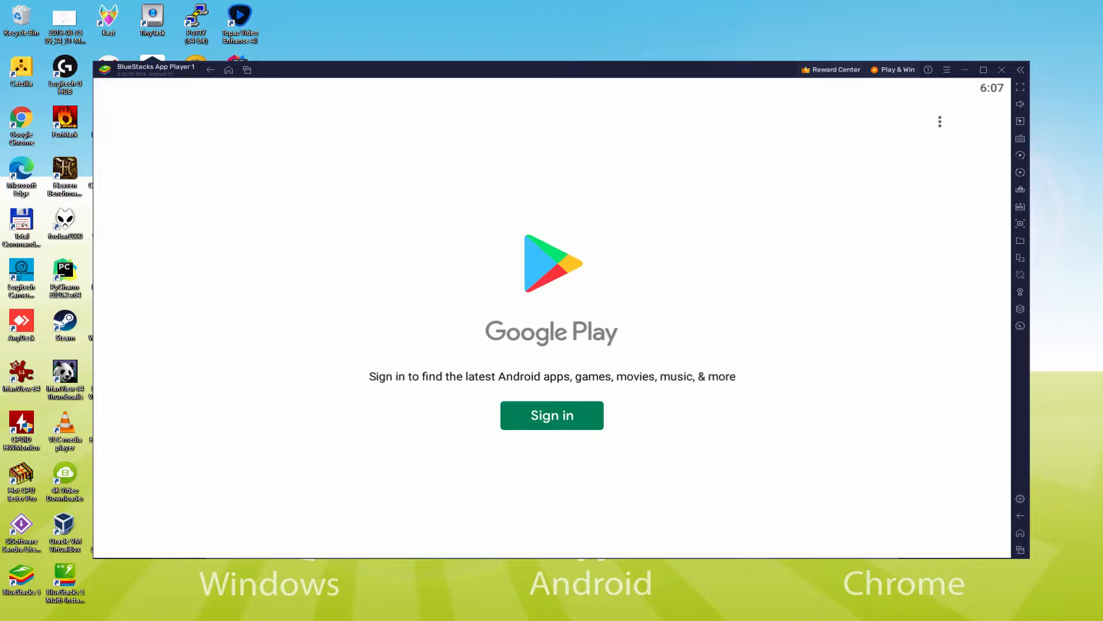
pyautogui.click(1021, 87)
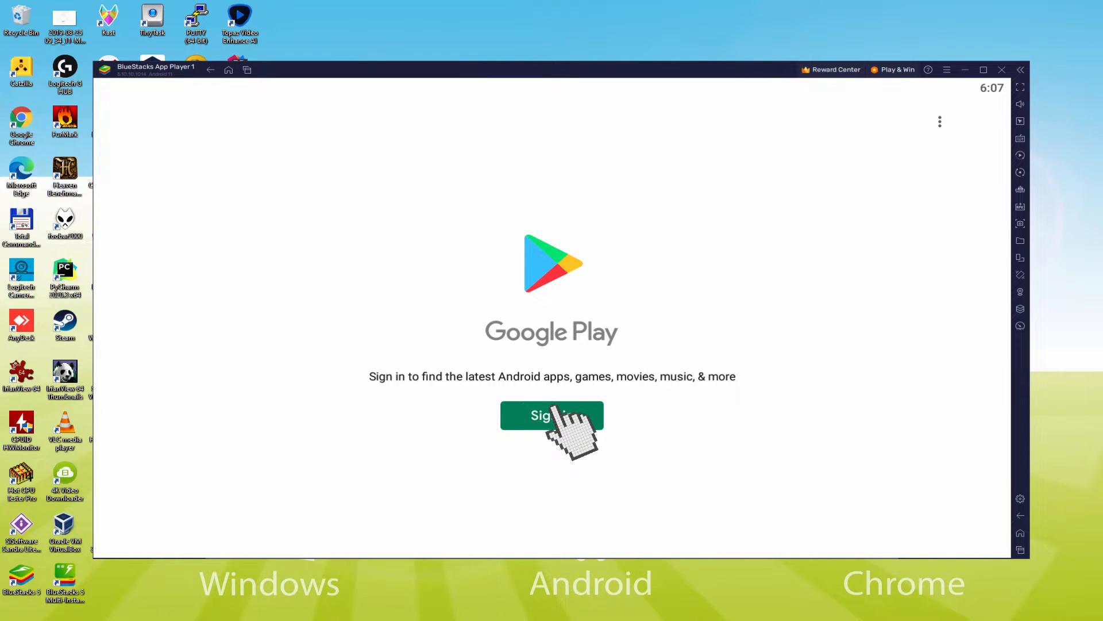
pyautogui.click(551, 415)
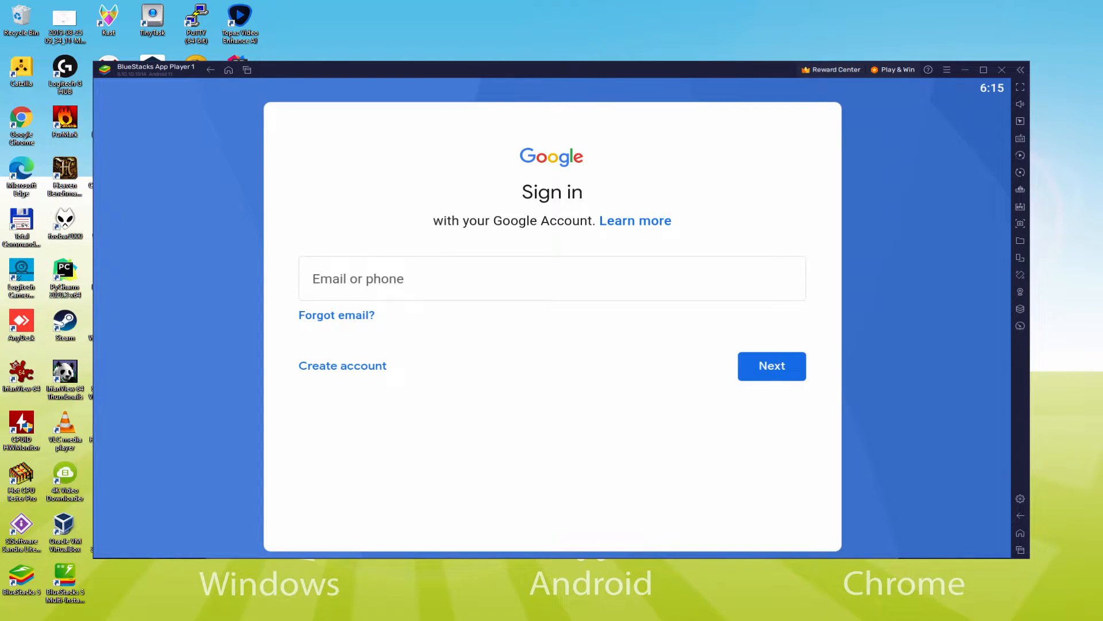
pyautogui.click(773, 365)
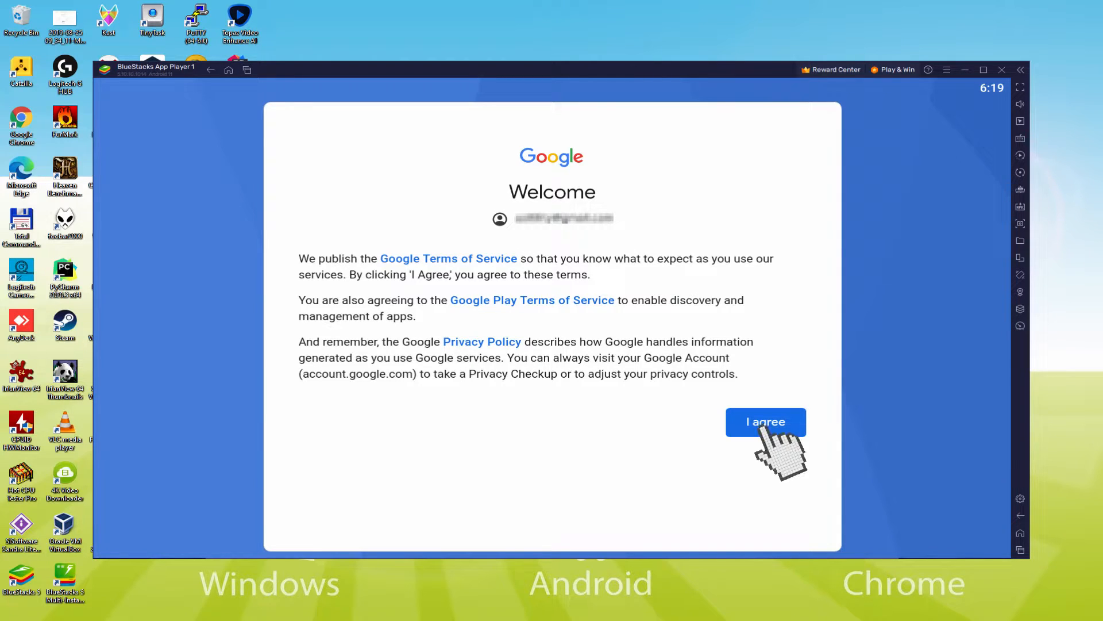
# - Accept Google's terms and finish services setup with Drive backup turned off
pyautogui.click(765, 422)
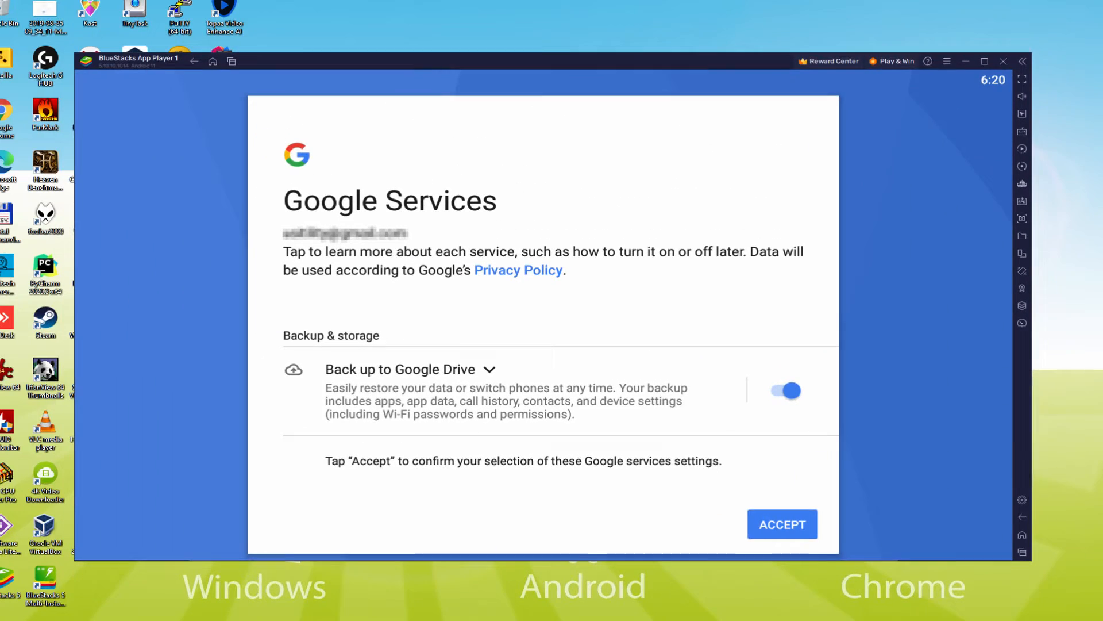
pyautogui.click(788, 391)
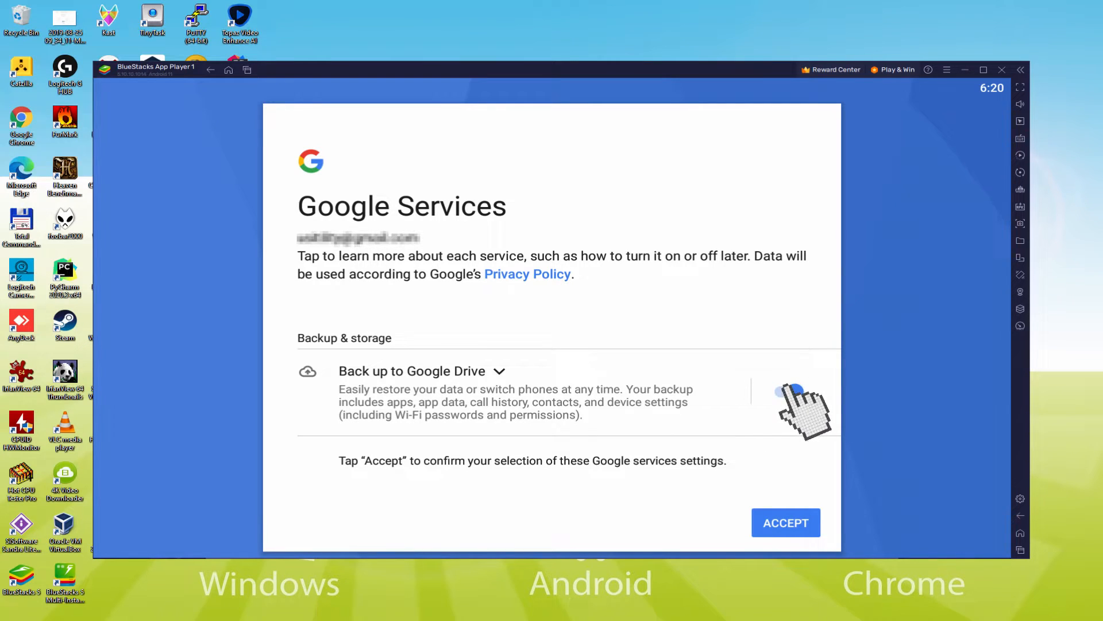
pyautogui.click(783, 392)
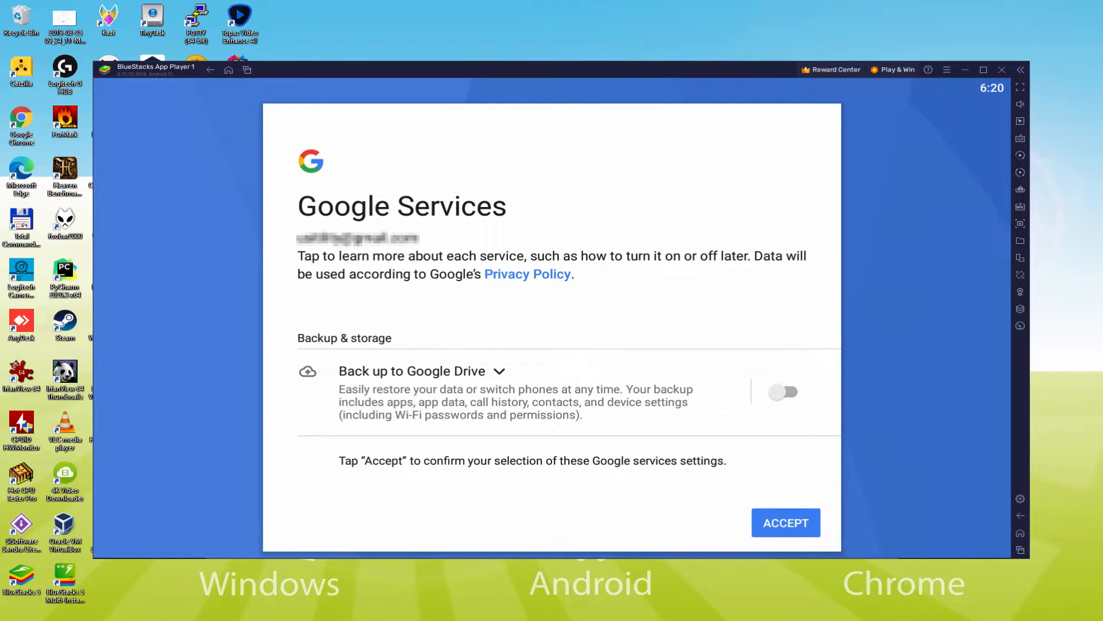
pyautogui.moveTo(787, 521)
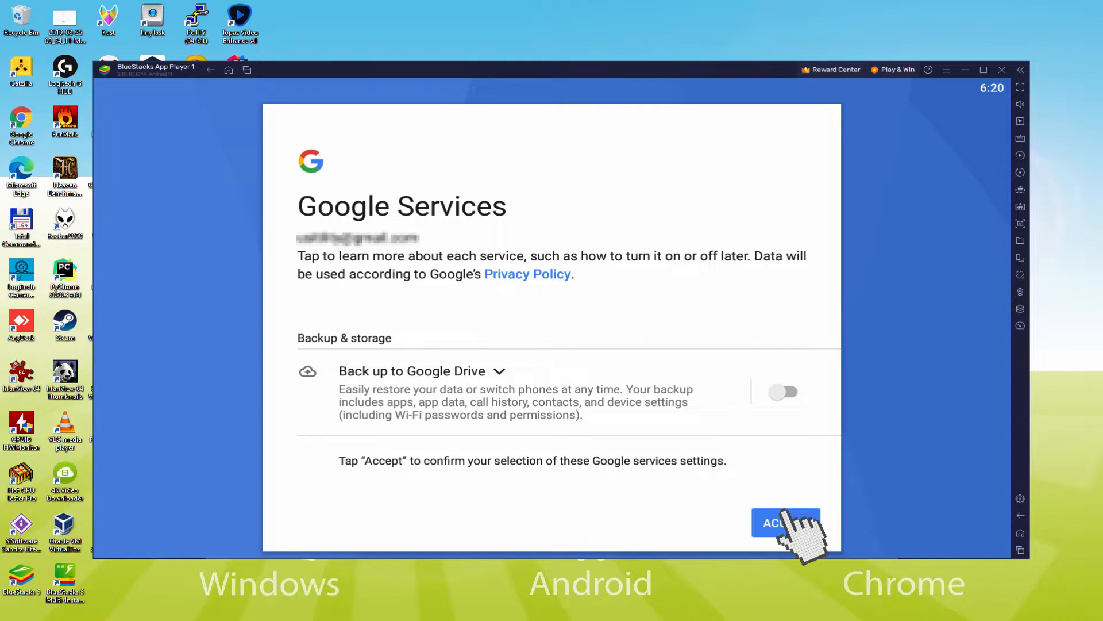
pyautogui.click(786, 523)
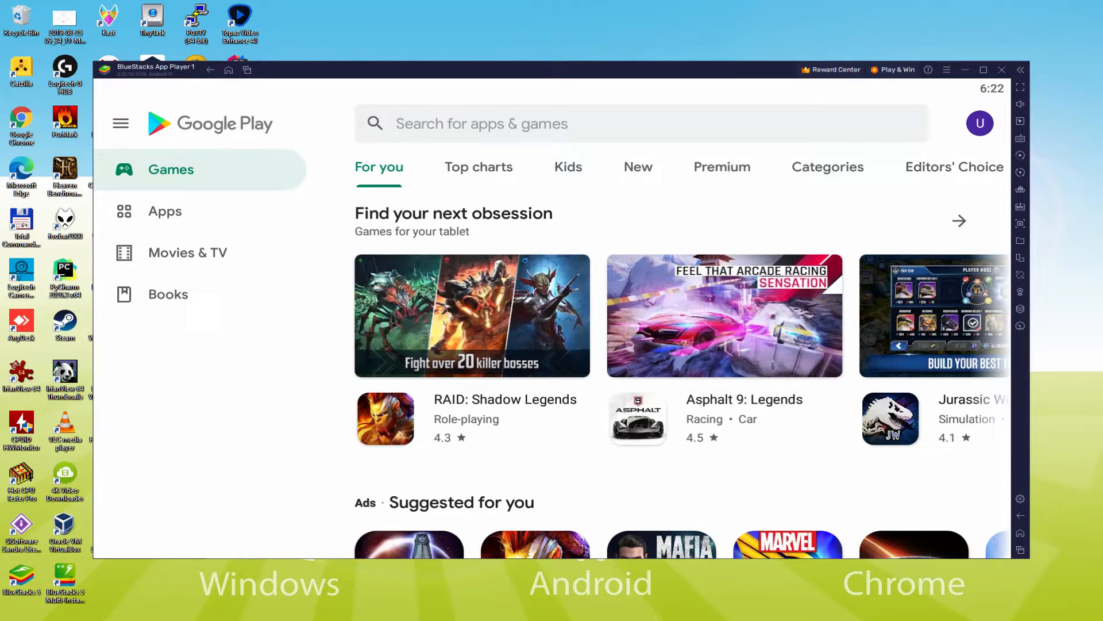
# - From the home screen, open the Pokémon UNITE store page and install the game
pyautogui.click(229, 70)
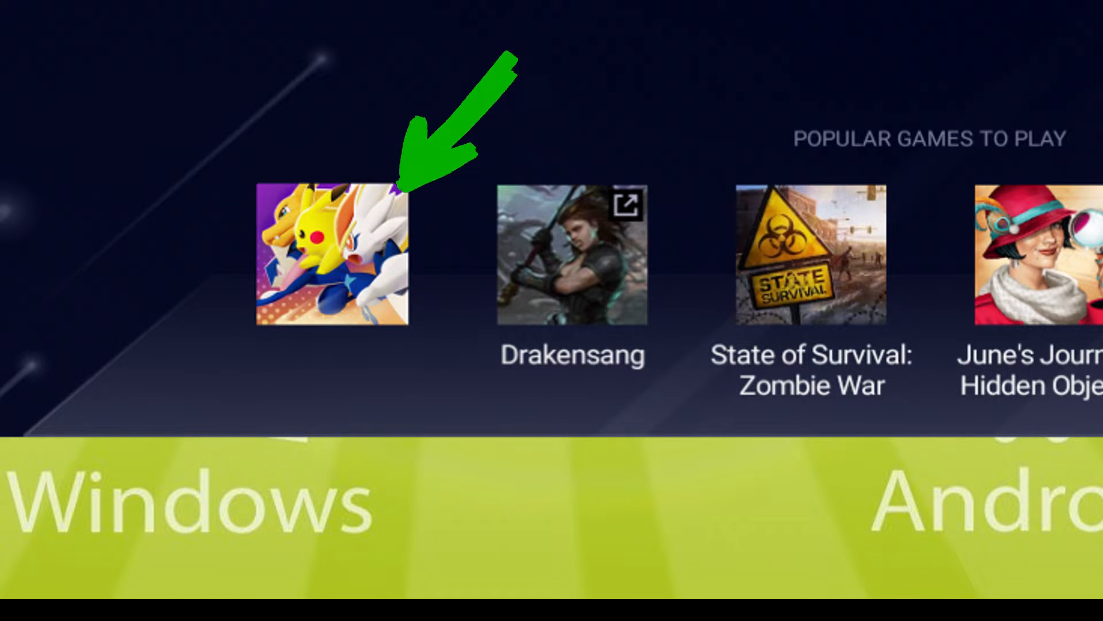
pyautogui.click(329, 253)
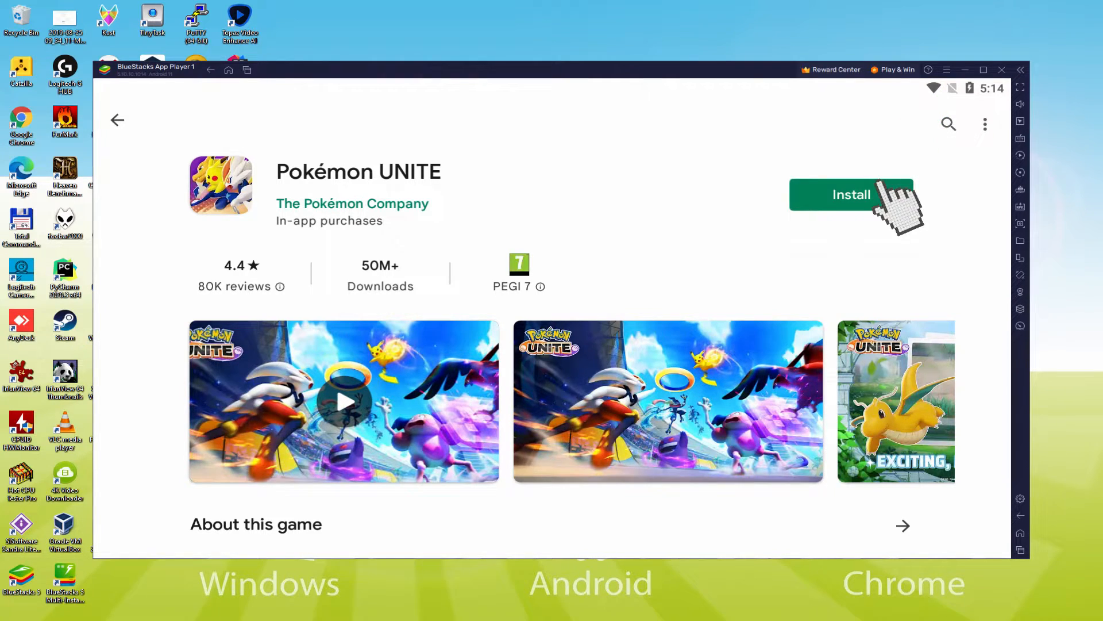
pyautogui.click(852, 194)
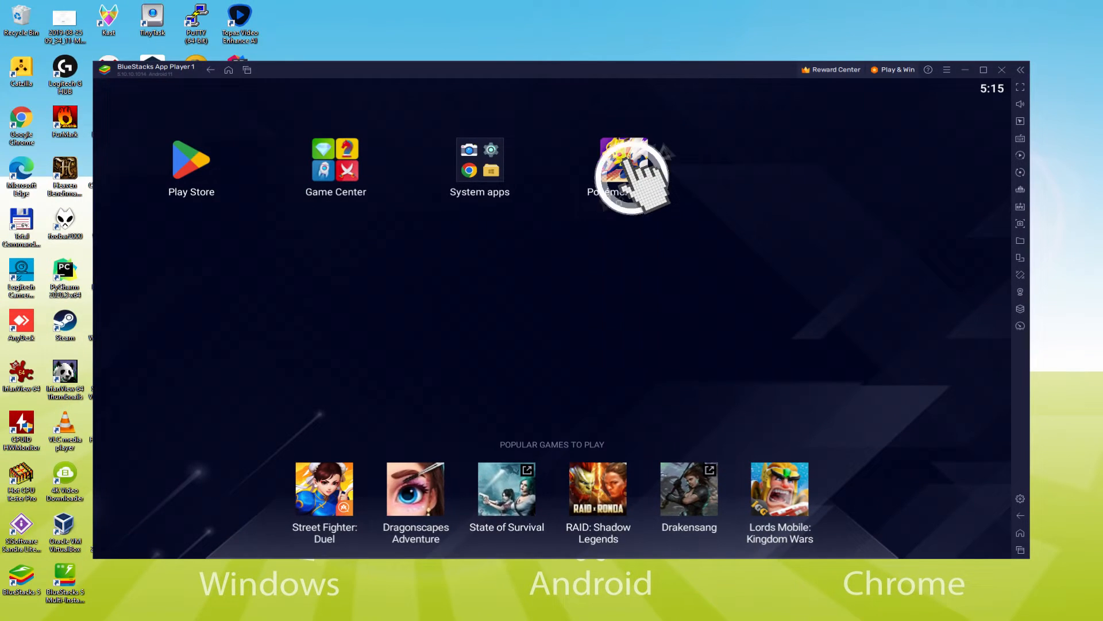
# - Launch Pokémon UNITE, try the face options and keep the last face
pyautogui.click(630, 162)
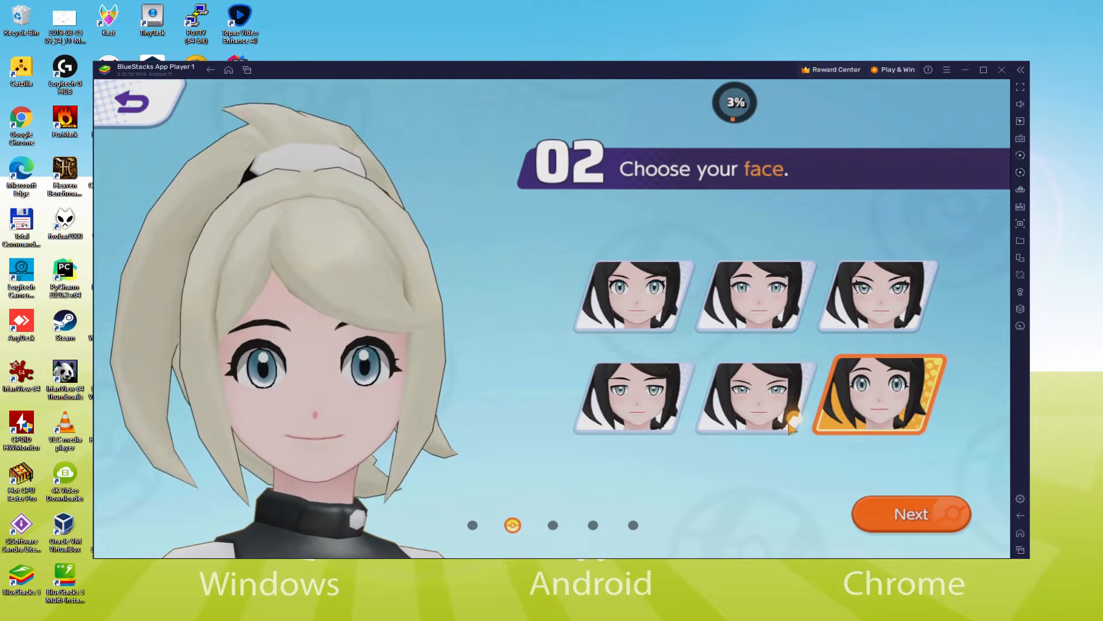
pyautogui.click(629, 395)
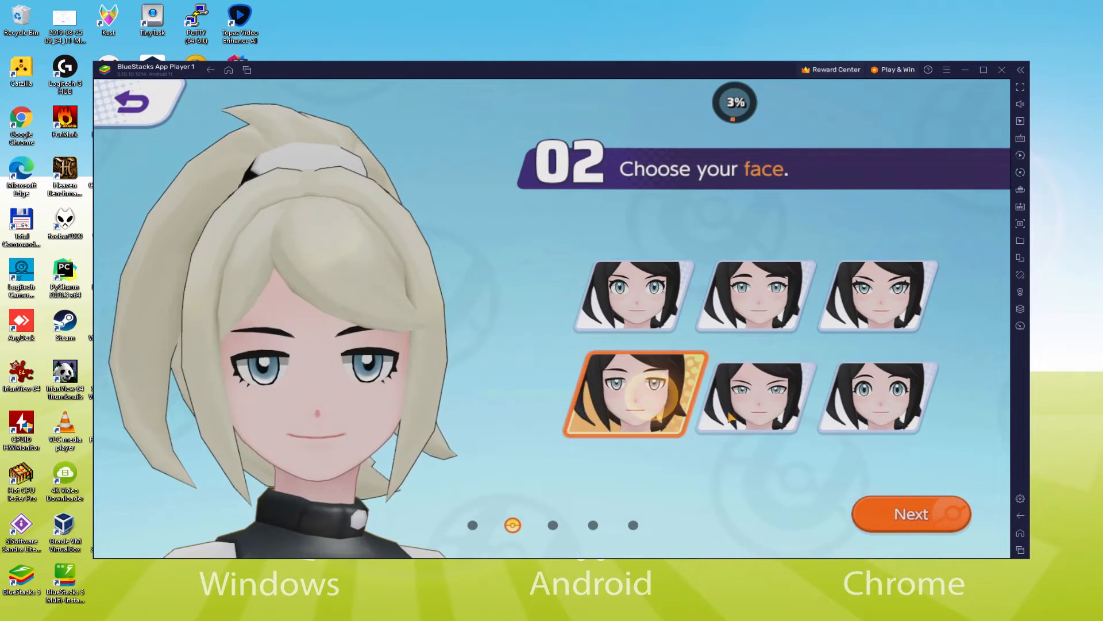
pyautogui.click(878, 394)
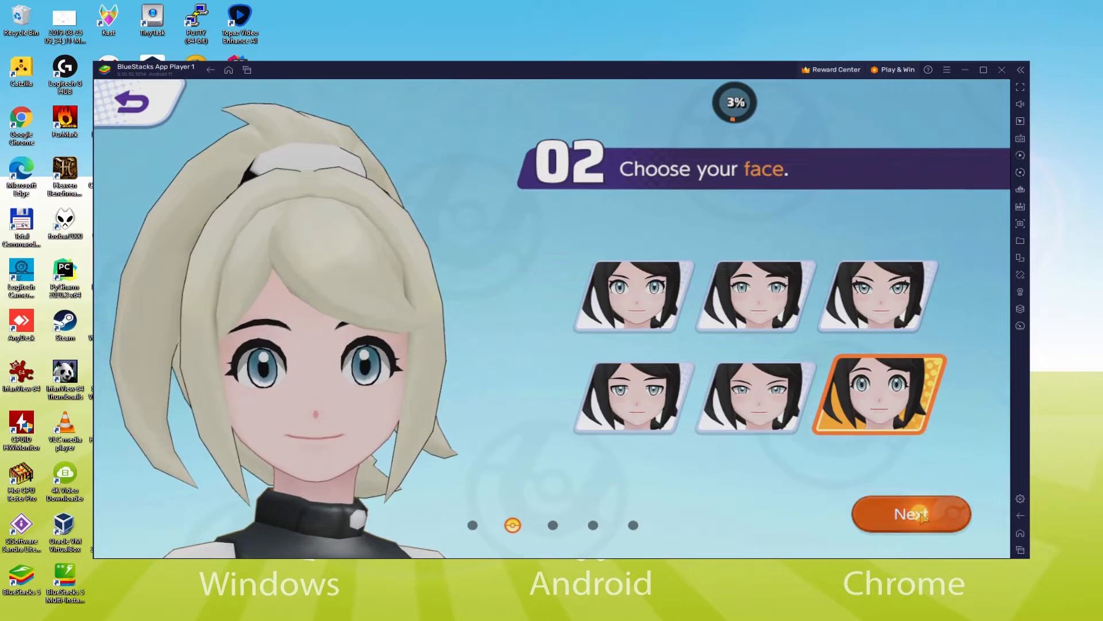
pyautogui.click(910, 514)
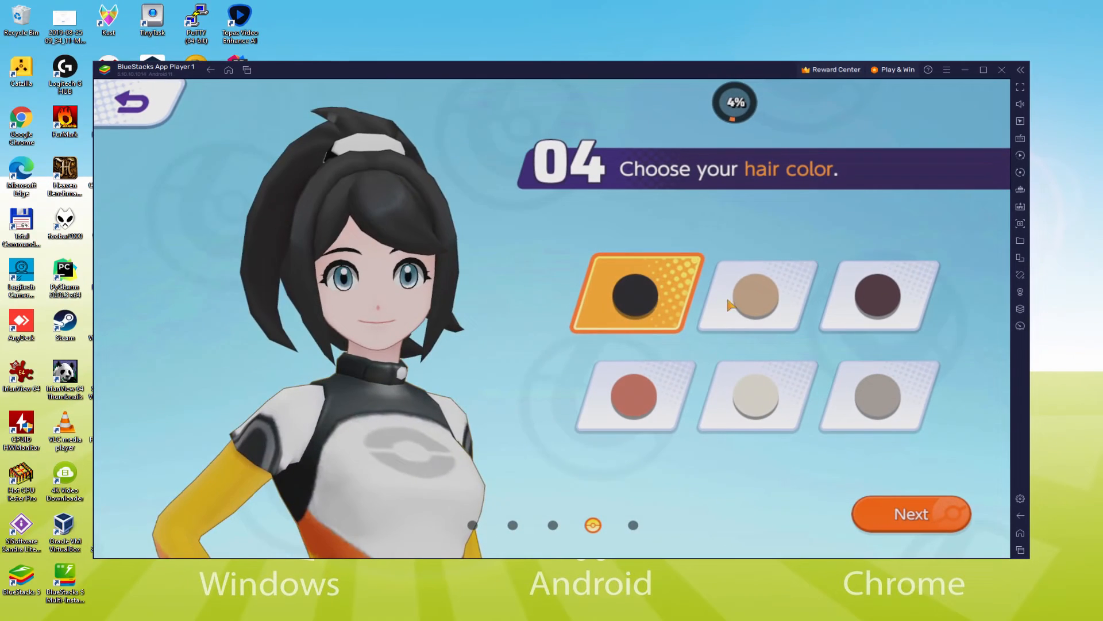
# - Try grey then choose light blonde hair and move on to the outfit choice
pyautogui.click(882, 395)
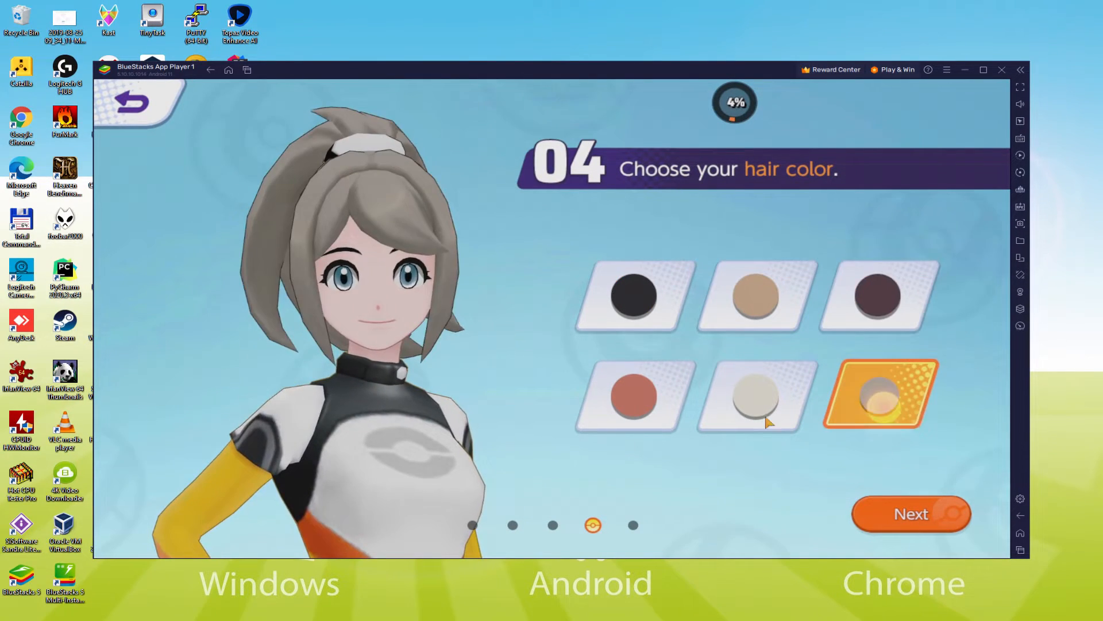
pyautogui.click(757, 394)
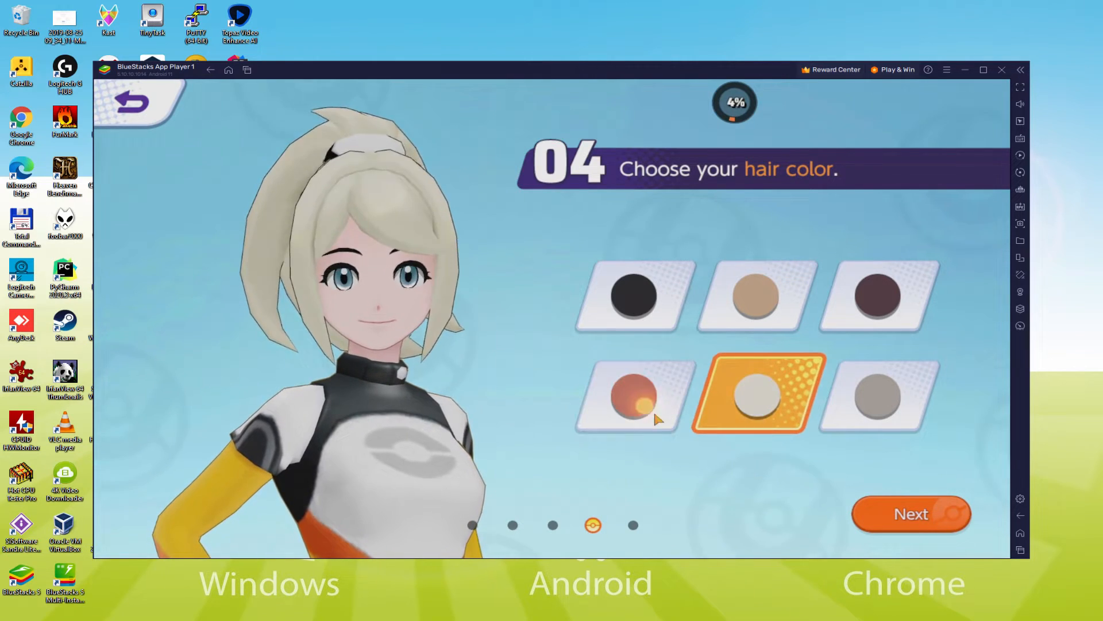
pyautogui.click(910, 514)
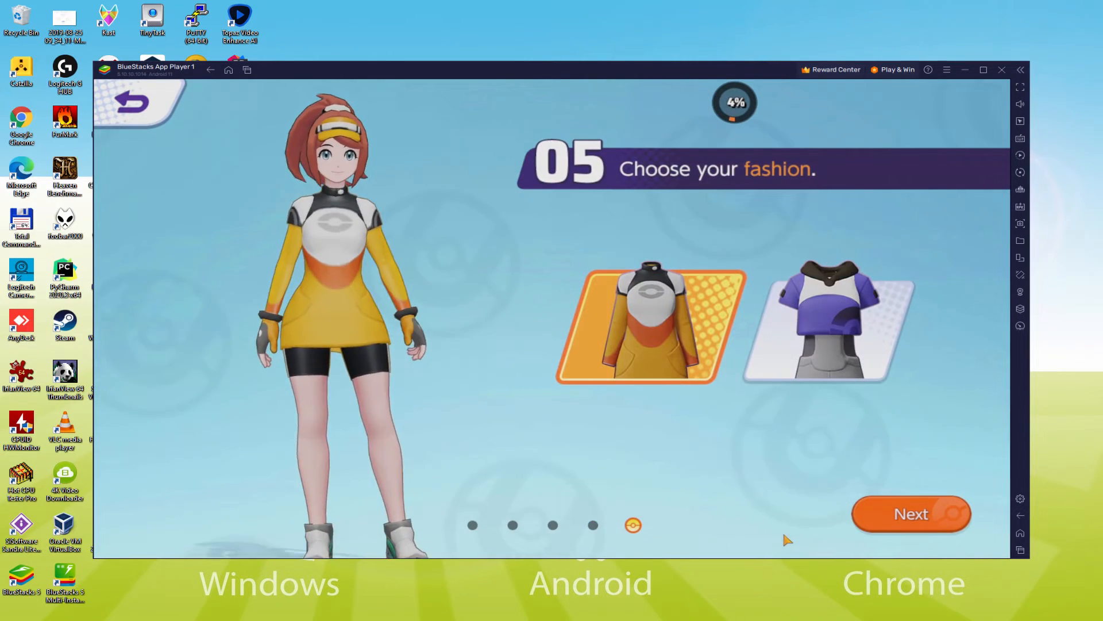
pyautogui.click(984, 70)
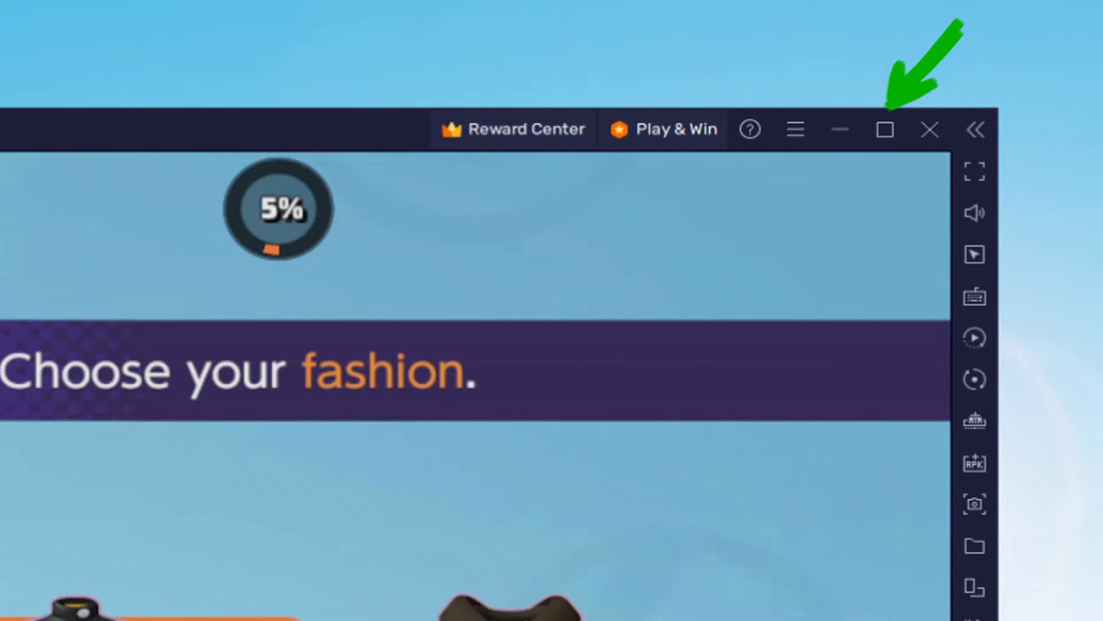
# - Maximize the game window and advance Professor Phorus's introduction dialogue
pyautogui.click(884, 130)
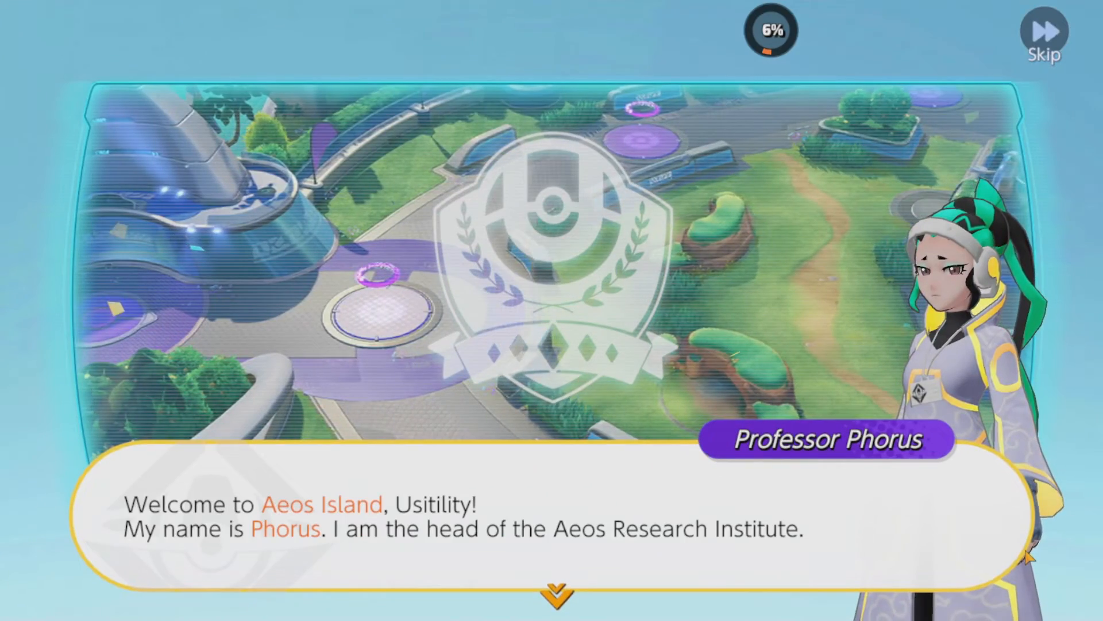
pyautogui.click(549, 514)
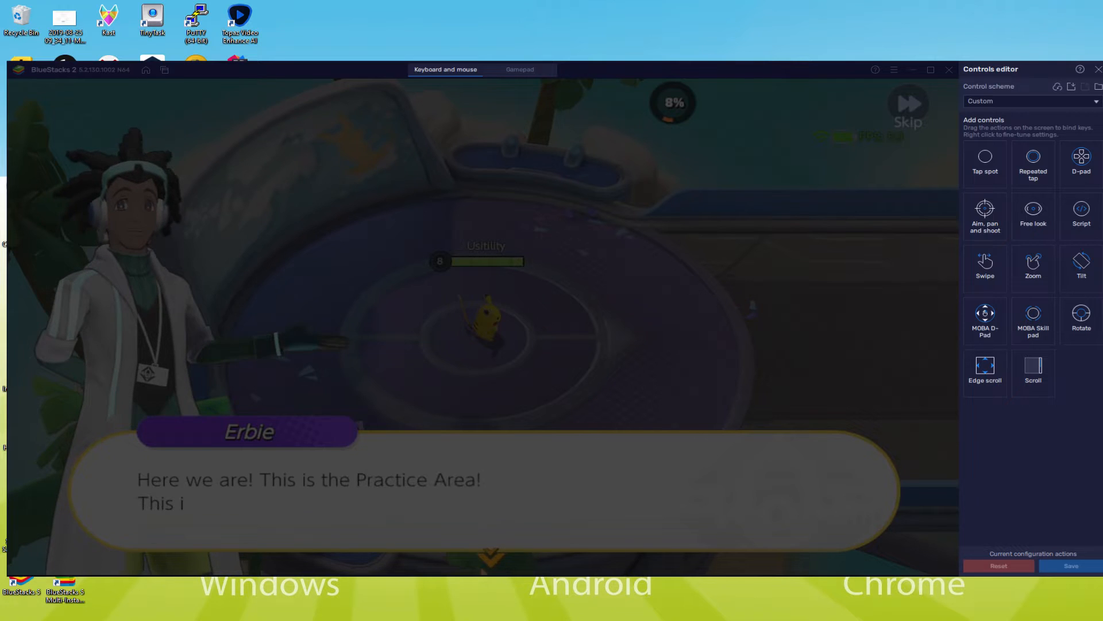
# - Open the Controls editor showing the keyboard and mouse mapping
pyautogui.click(1095, 69)
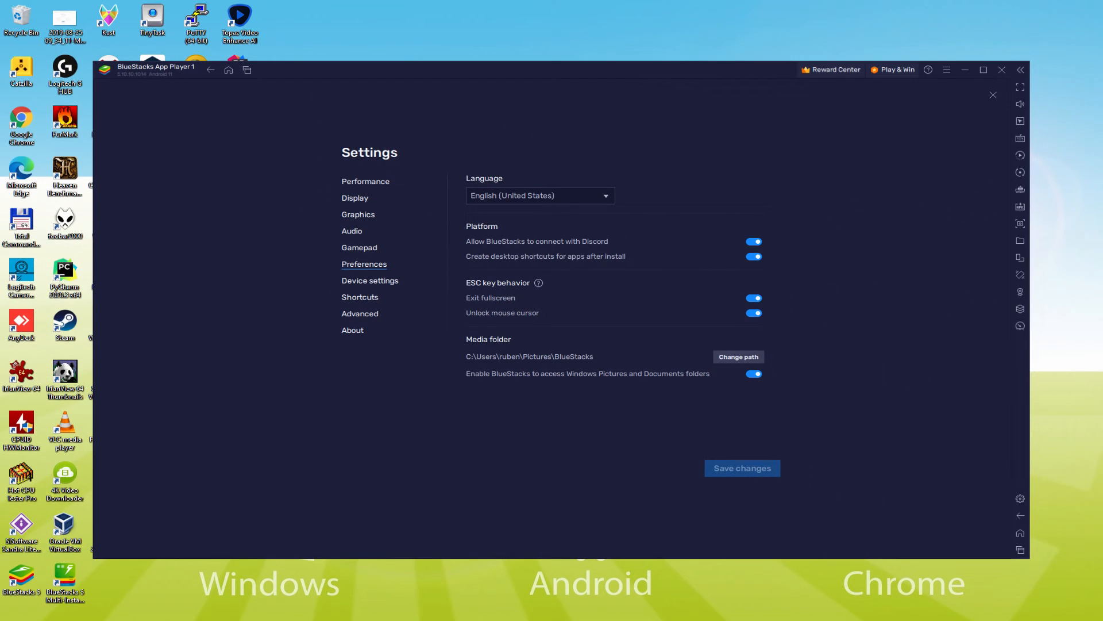
# - View Preferences with language English (United States), then close Settings and return to the game
pyautogui.click(539, 196)
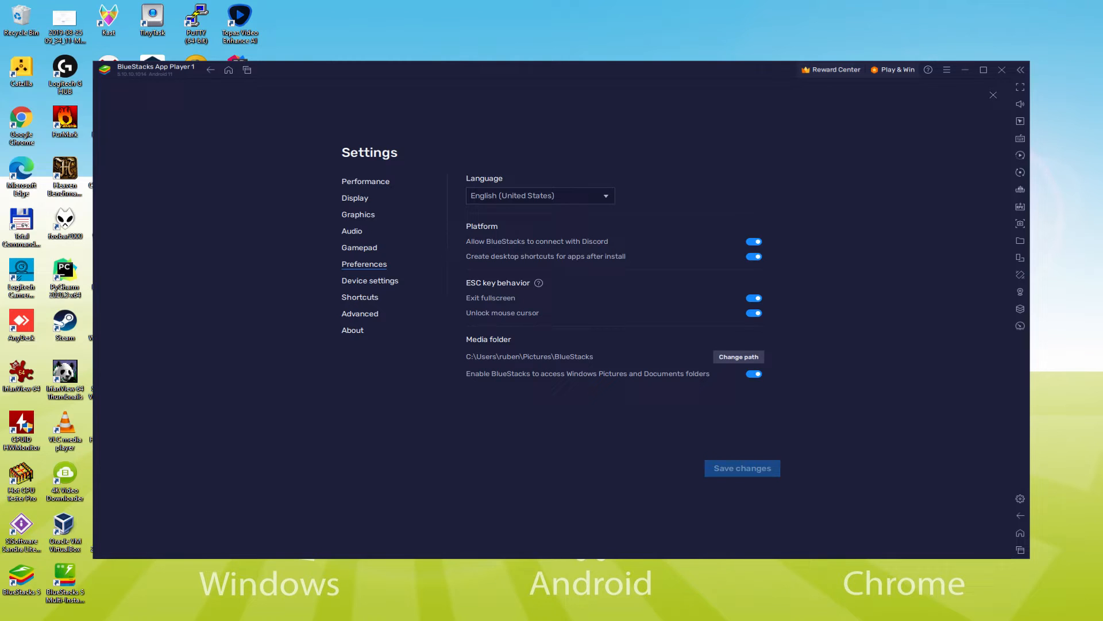
pyautogui.click(992, 96)
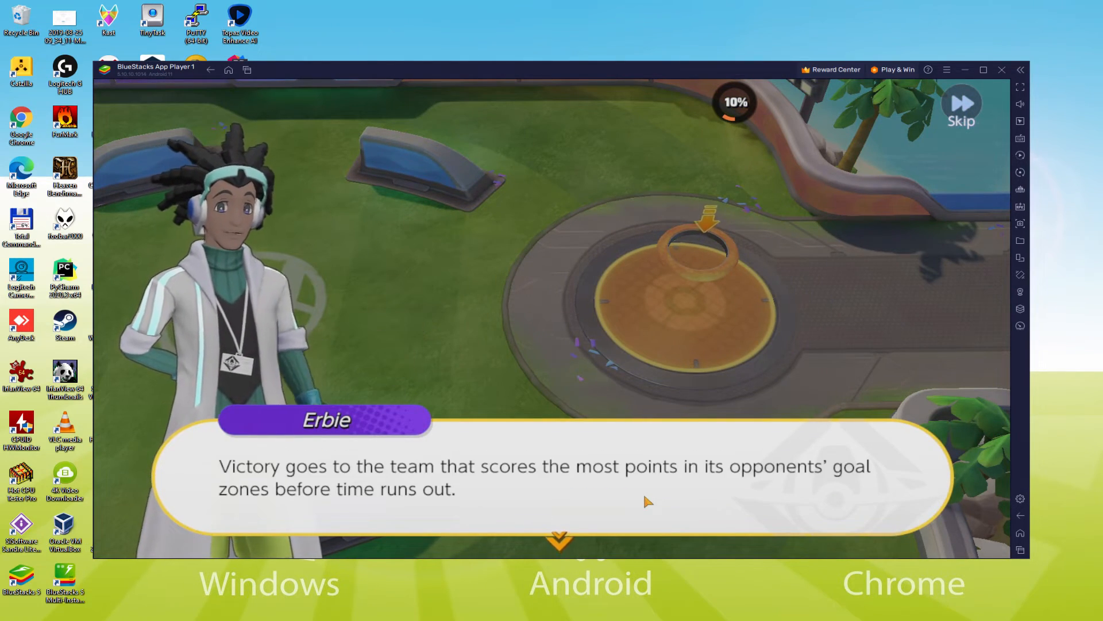
# - Dismiss Erbie's dialogue about scoring in goal zones to clear the Practice Area
pyautogui.click(646, 502)
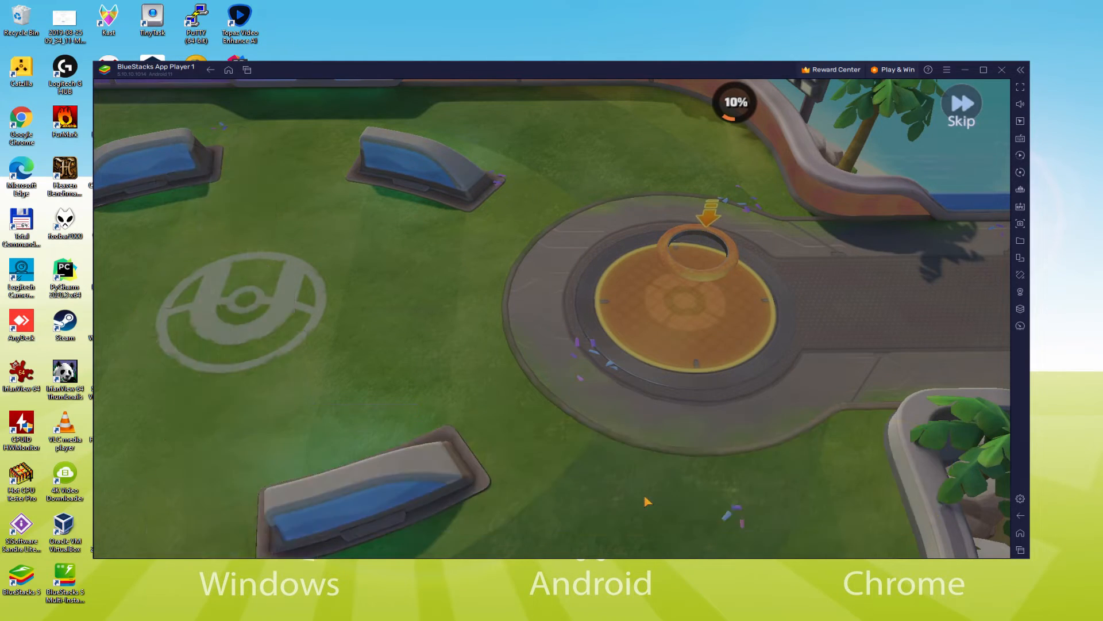